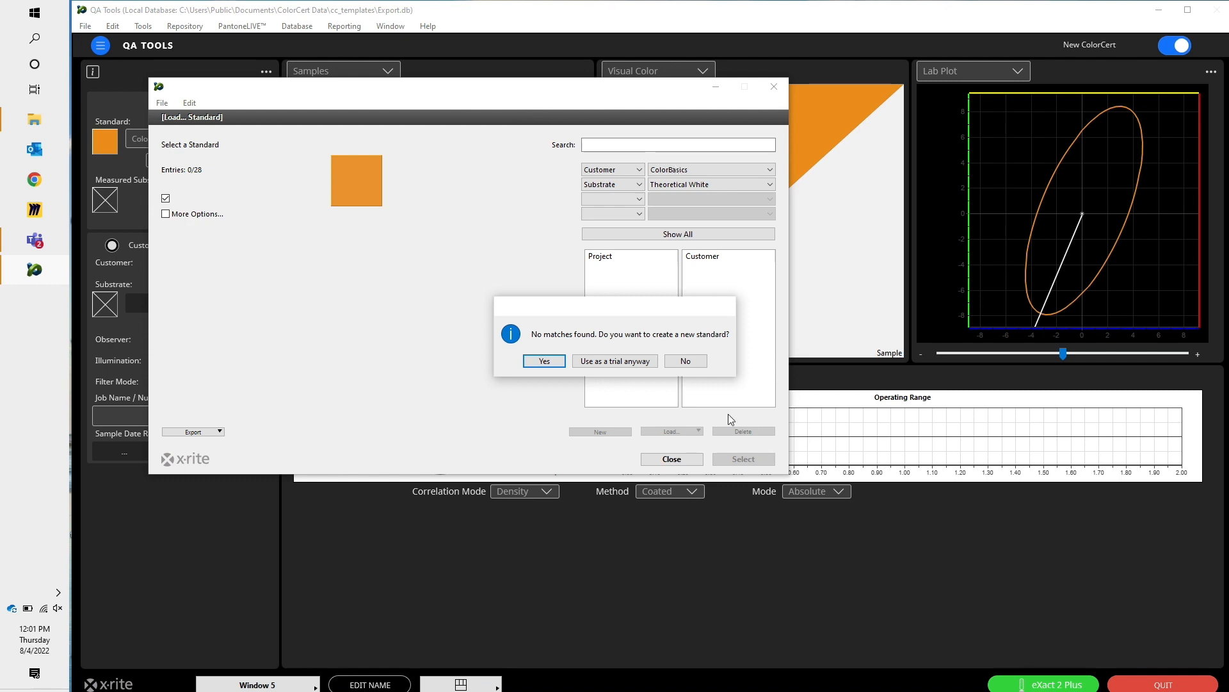
- Decline creating a new standard and open the first standard filter's dropdown choices
left_click(684, 361)
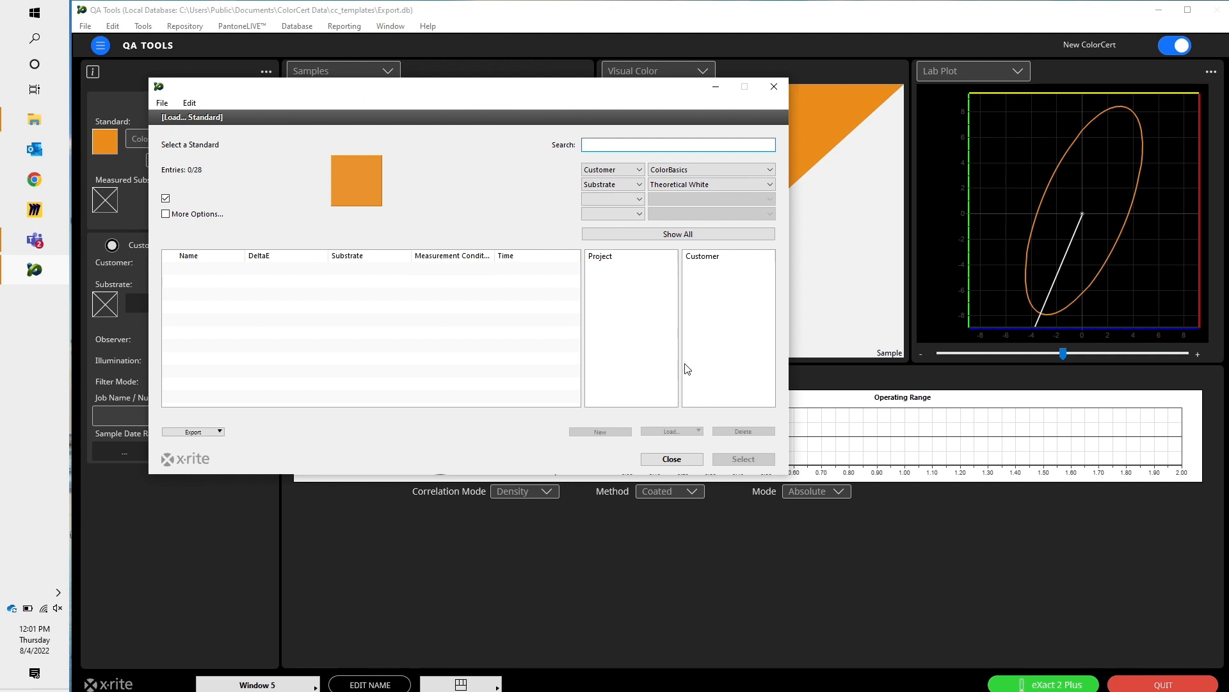
left_click(613, 169)
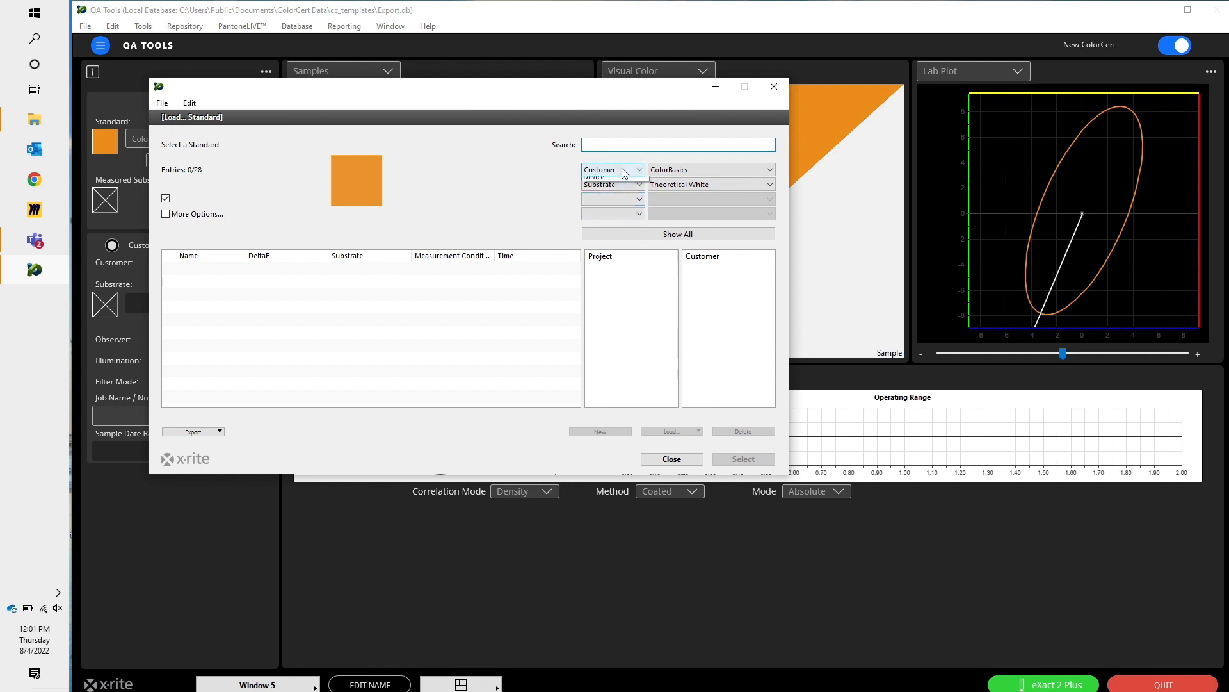
left_click(611, 184)
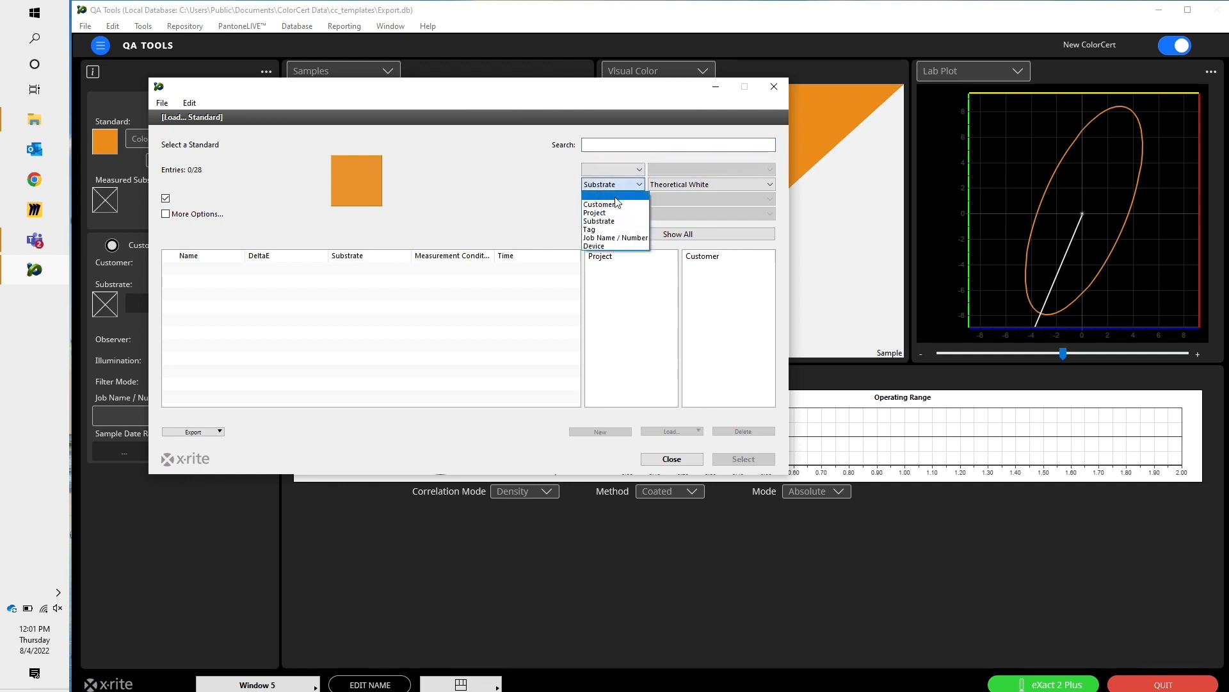
- Blank the customer filter and load ColorBasics - Orange as the standard (ΔE 2.03)
left_click(615, 204)
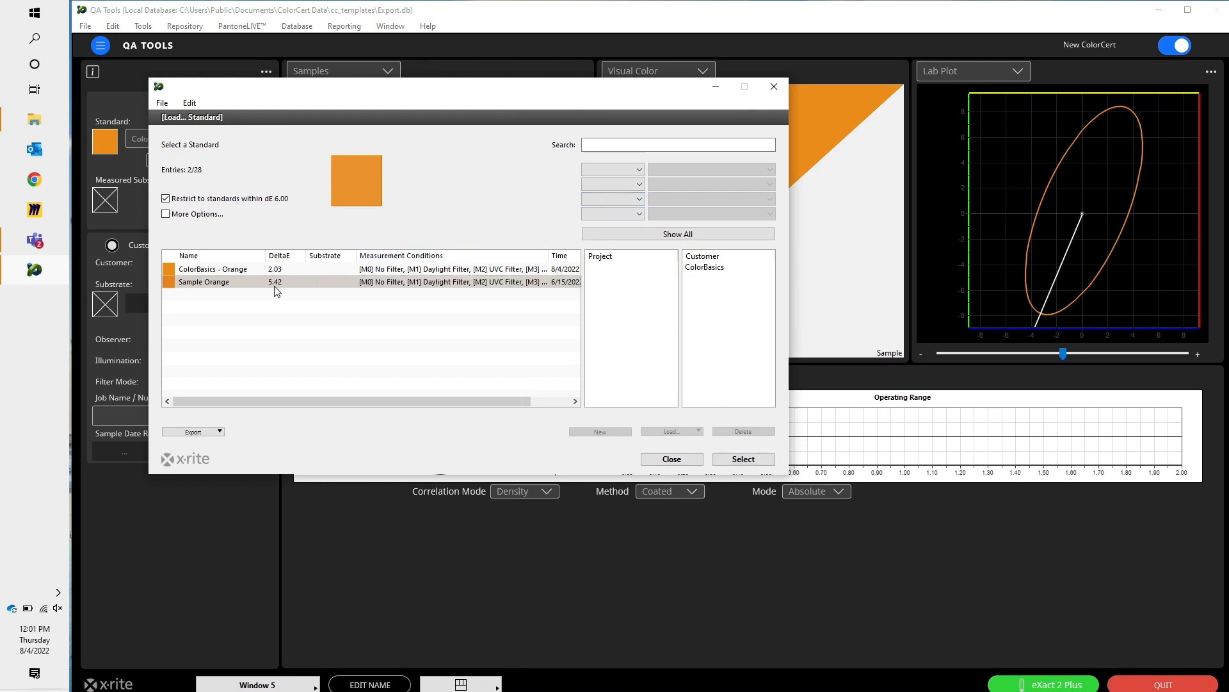
left_click(212, 268)
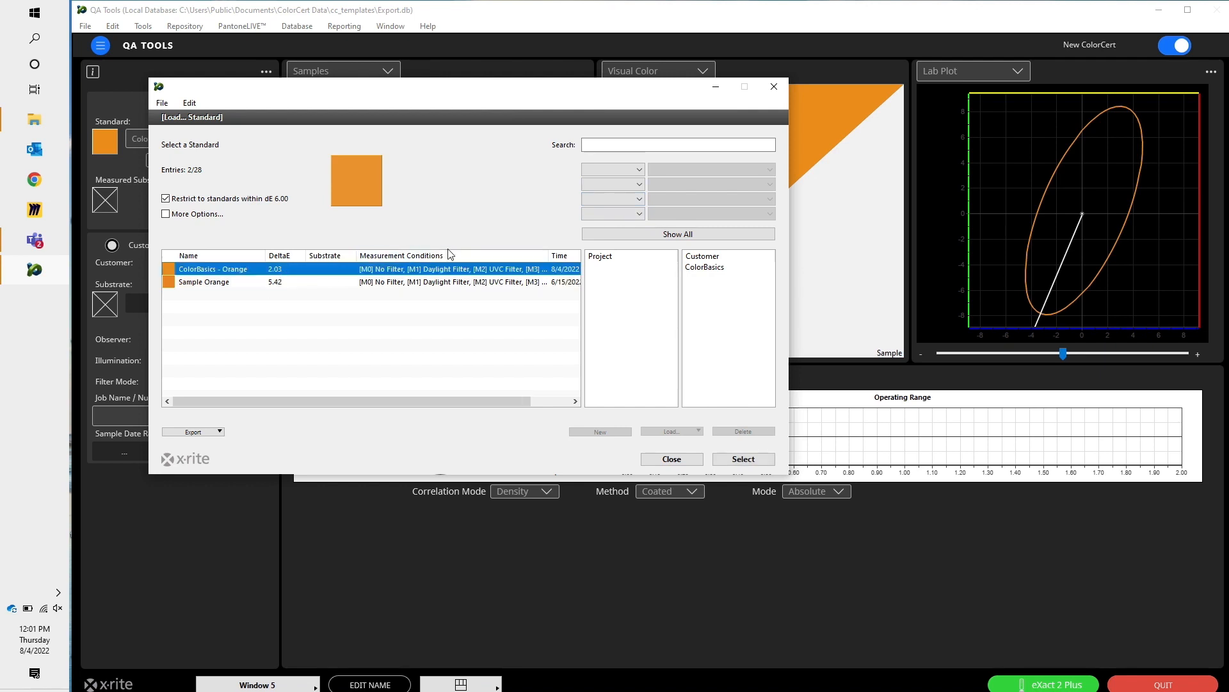
mouse_move(249, 272)
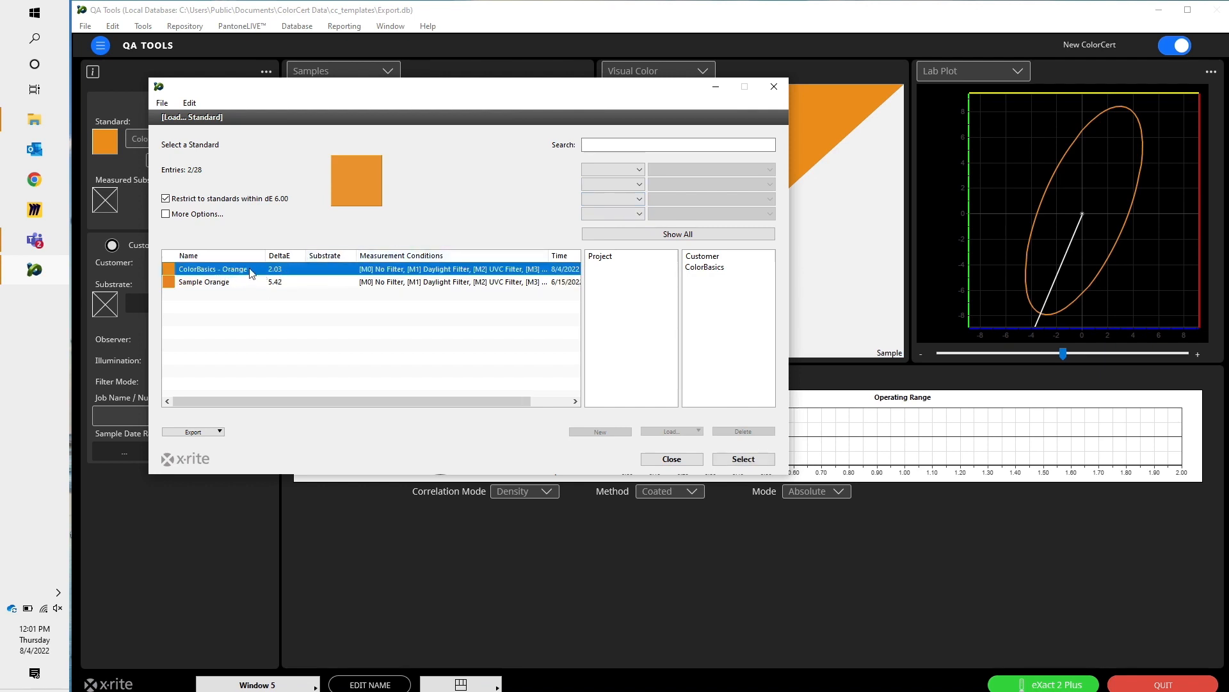
mouse_move(331, 273)
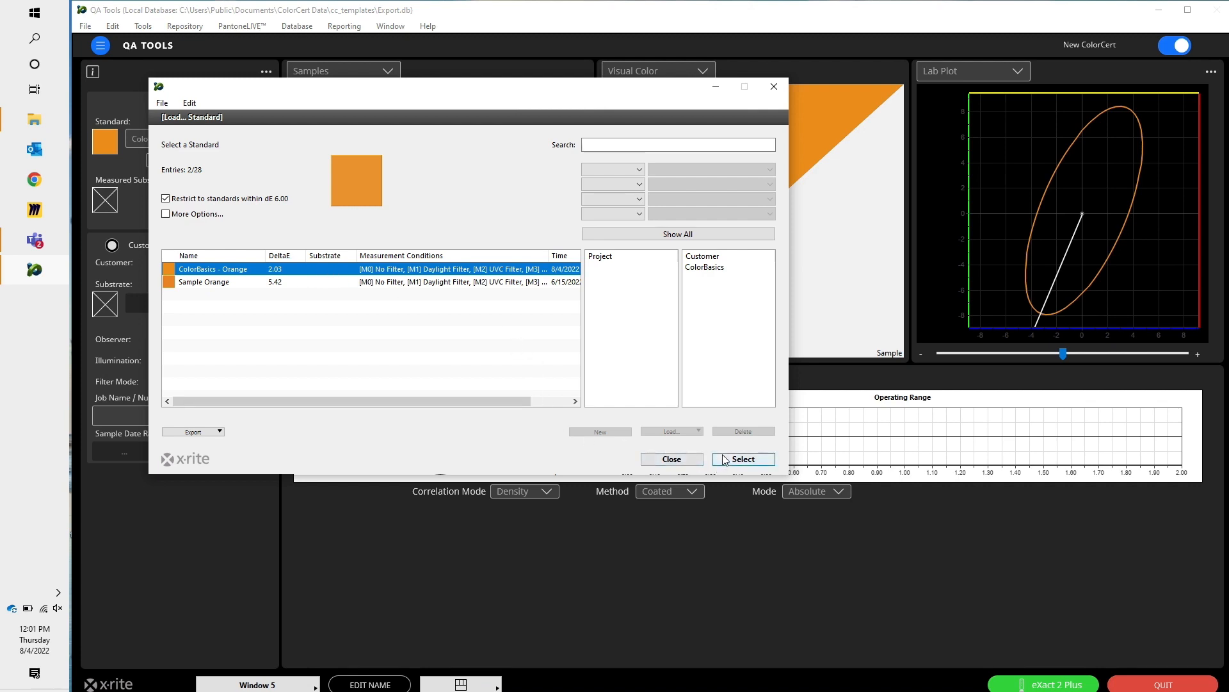
left_click(741, 458)
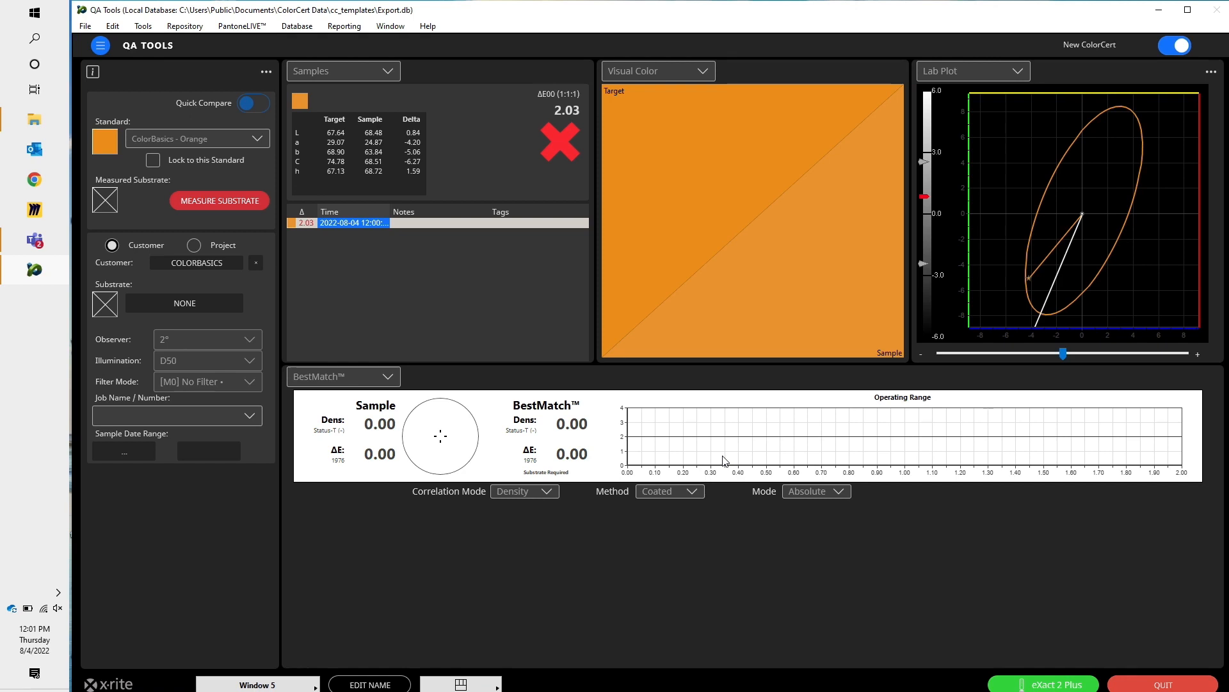
mouse_move(199, 165)
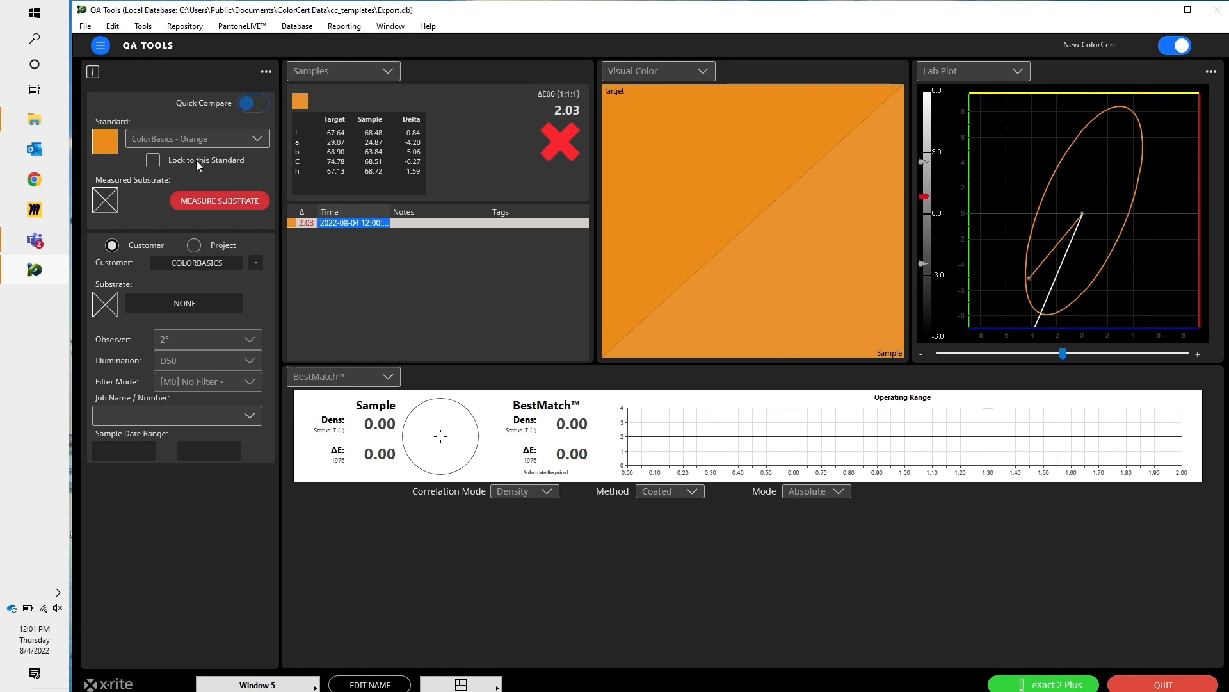
- Tick Lock to this Standard for ColorBasics - Orange
left_click(154, 160)
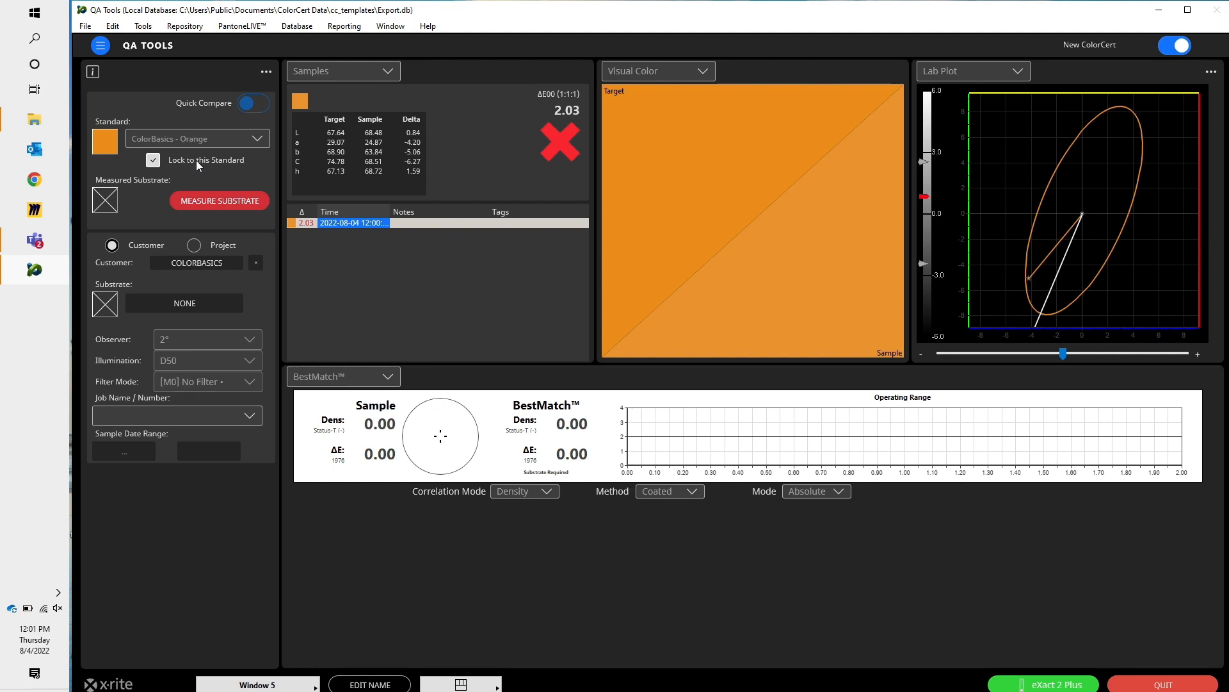